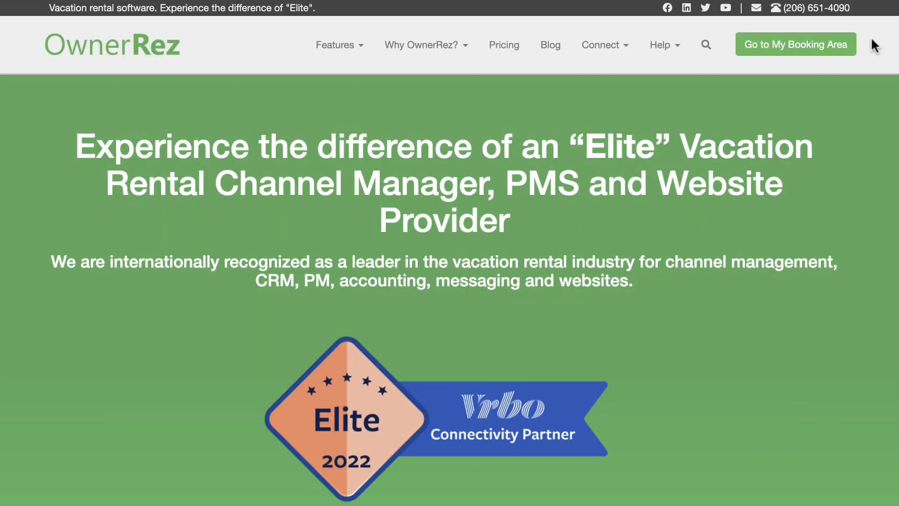
pyautogui.moveTo(855, 47)
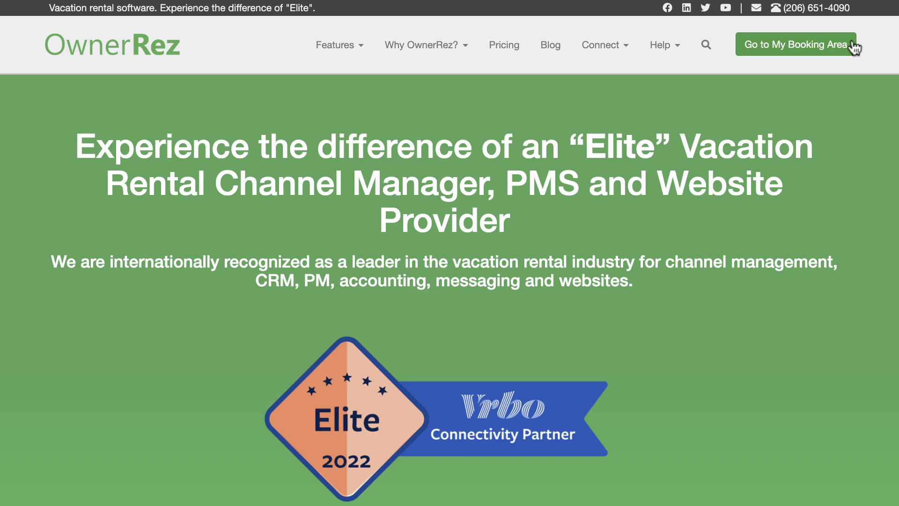
# Go to the booking area and reach the account Settings page.
pyautogui.click(797, 44)
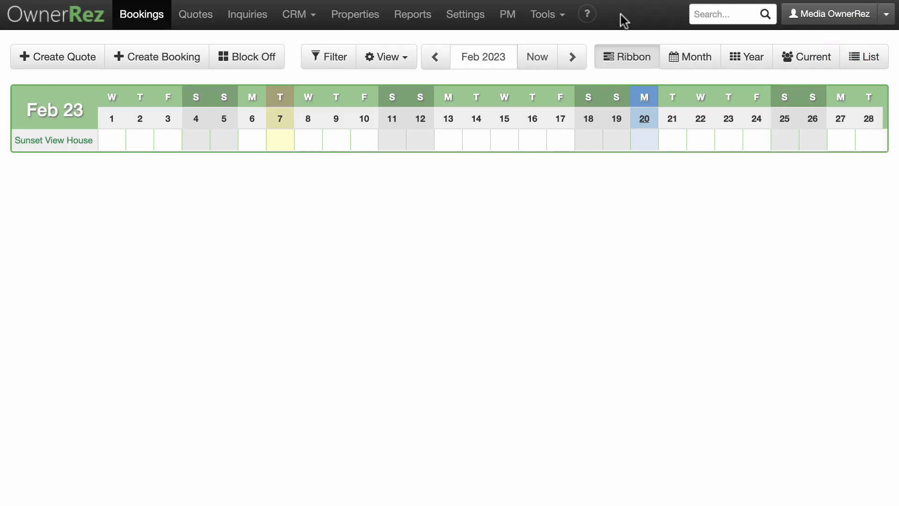
pyautogui.click(466, 14)
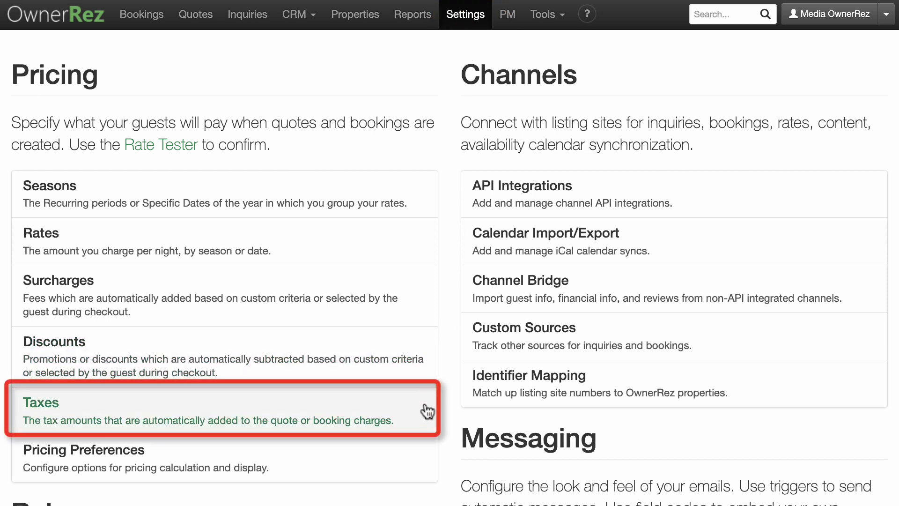
# From Taxes under Pricing, create a new tax described as 'CA Sales Tax'.
pyautogui.click(40, 402)
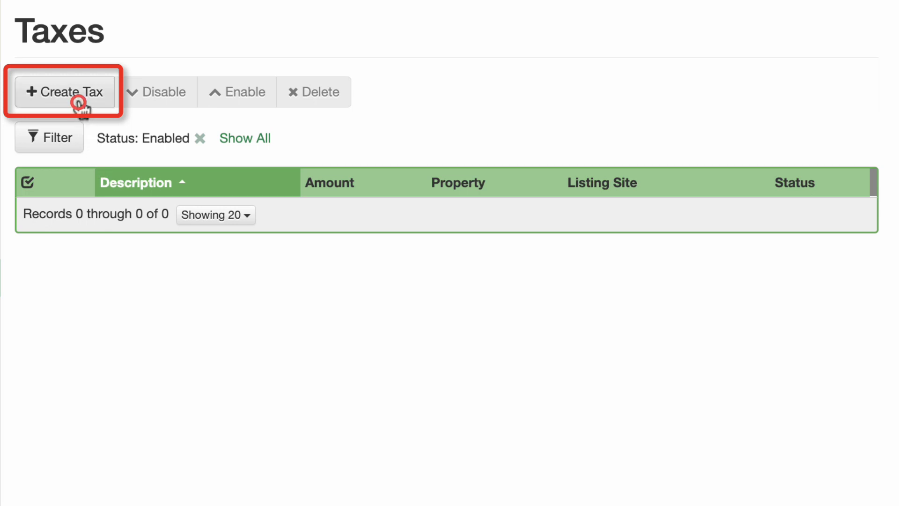
pyautogui.click(64, 91)
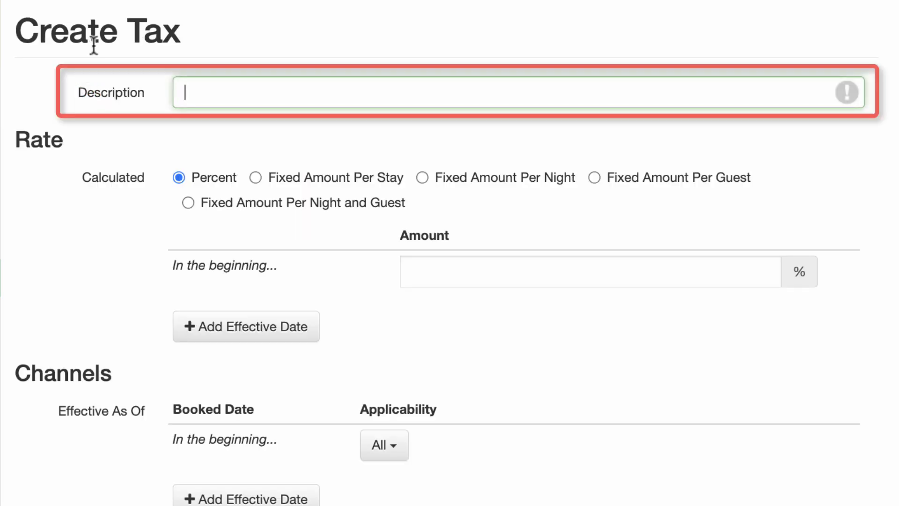
pyautogui.write('CA Sales')
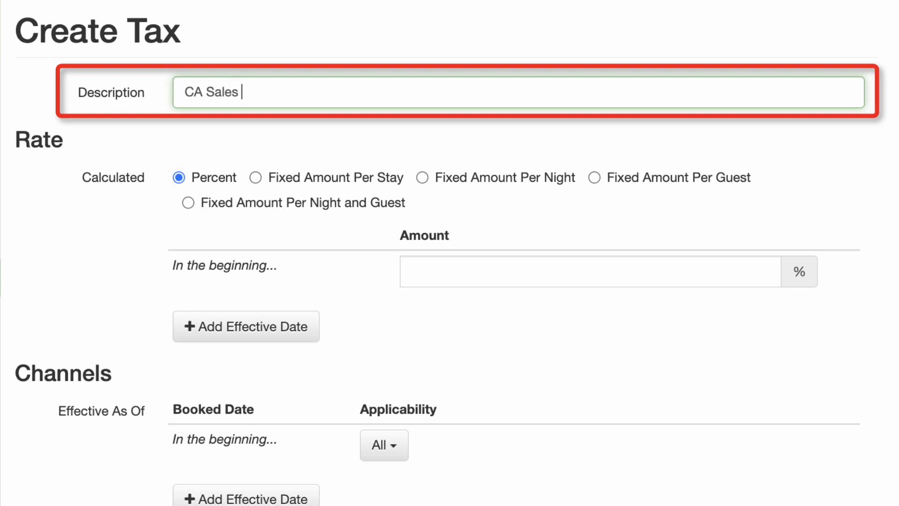
pyautogui.write('Tax')
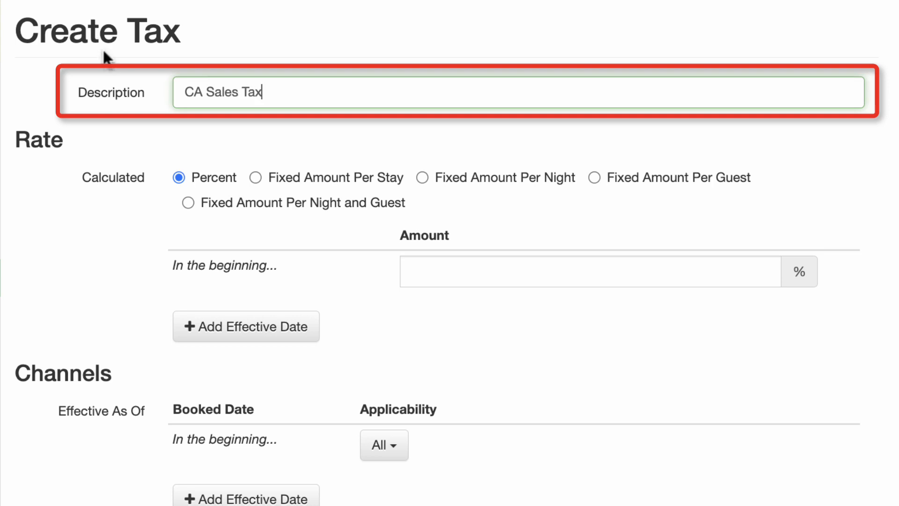
pyautogui.moveTo(111, 195)
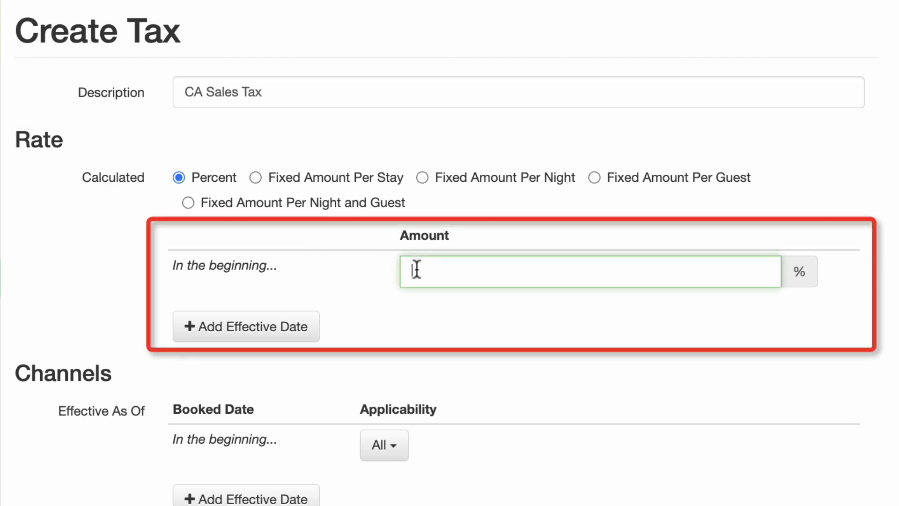
# Set the rate to 5% and add an effective date of 03/01/2023 at 6%.
pyautogui.write('5')
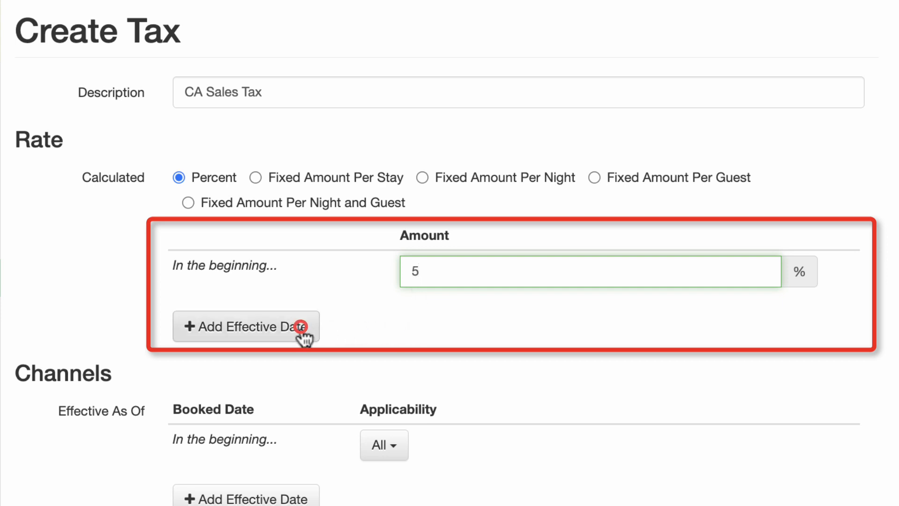
pyautogui.click(244, 326)
pyautogui.write('6')
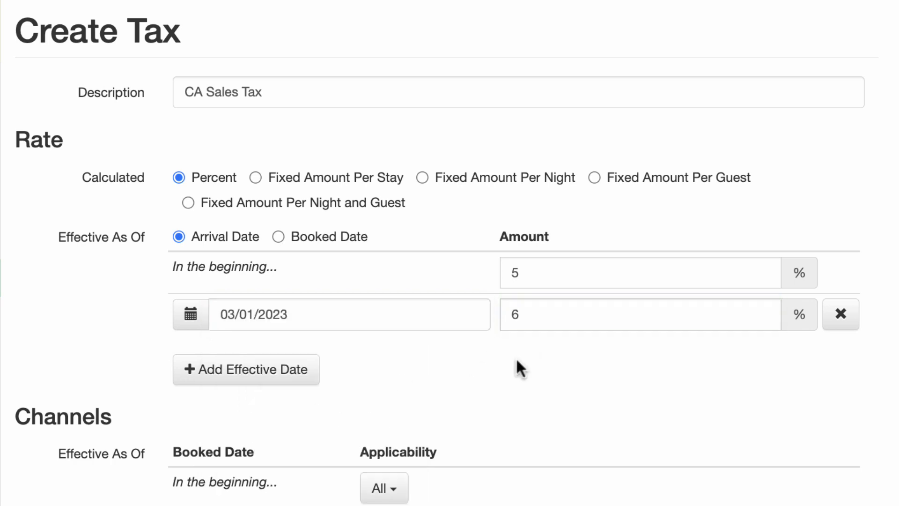
pyautogui.scroll(-3)
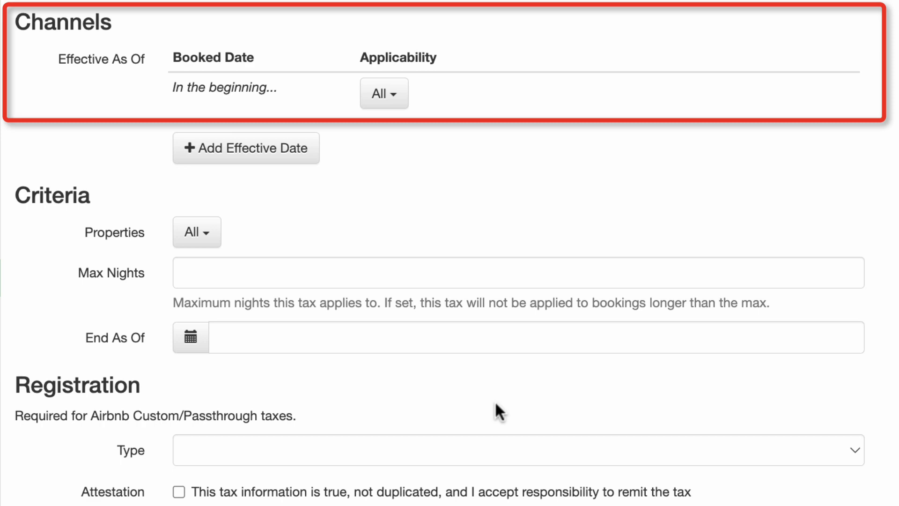
# Review Criteria and Registration, keeping all channels and properties, with position 1.
pyautogui.scroll(-3)
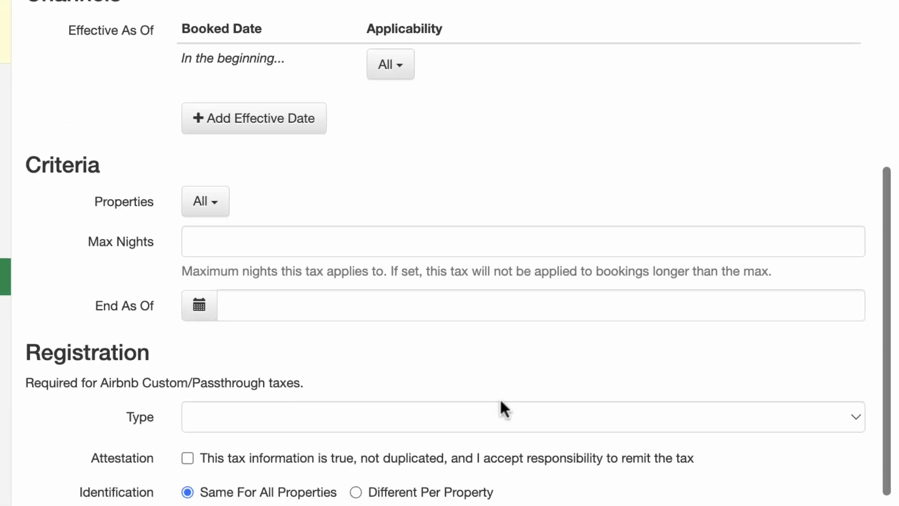
pyautogui.scroll(3)
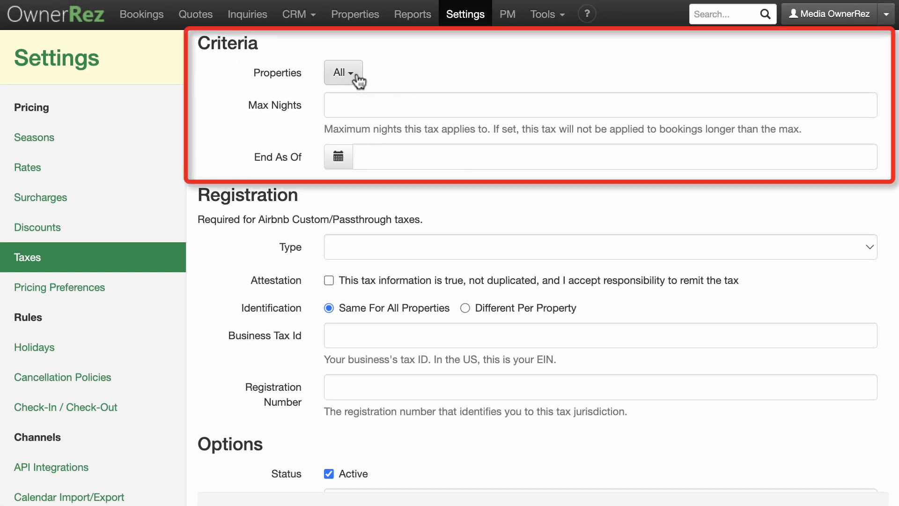
pyautogui.moveTo(407, 79)
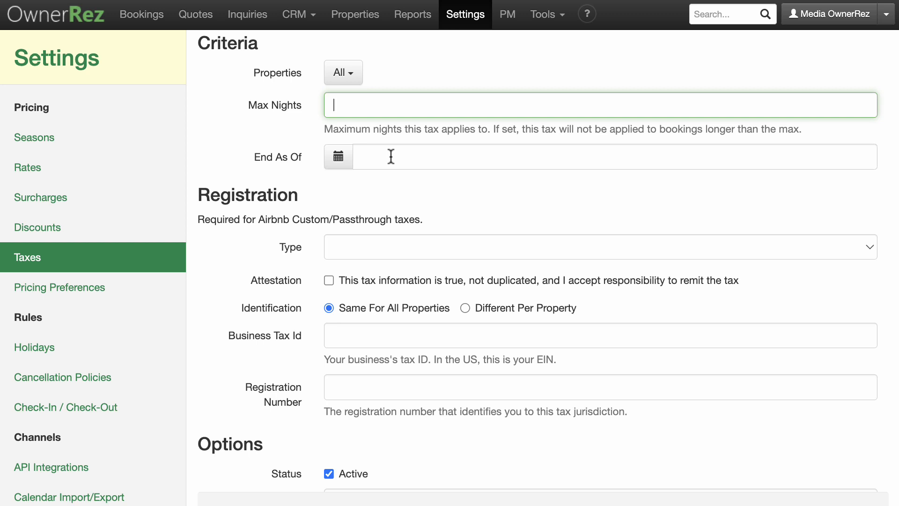
pyautogui.scroll(-3)
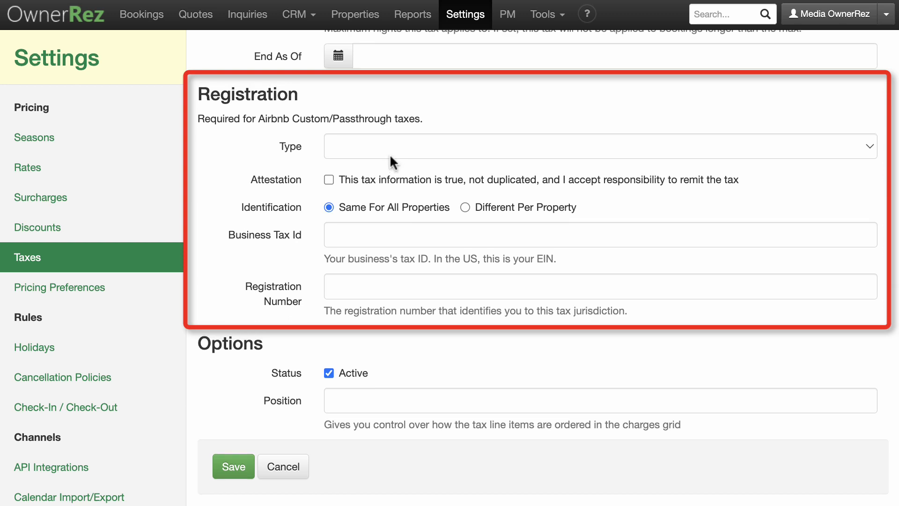
pyautogui.moveTo(378, 359)
pyautogui.write('1')
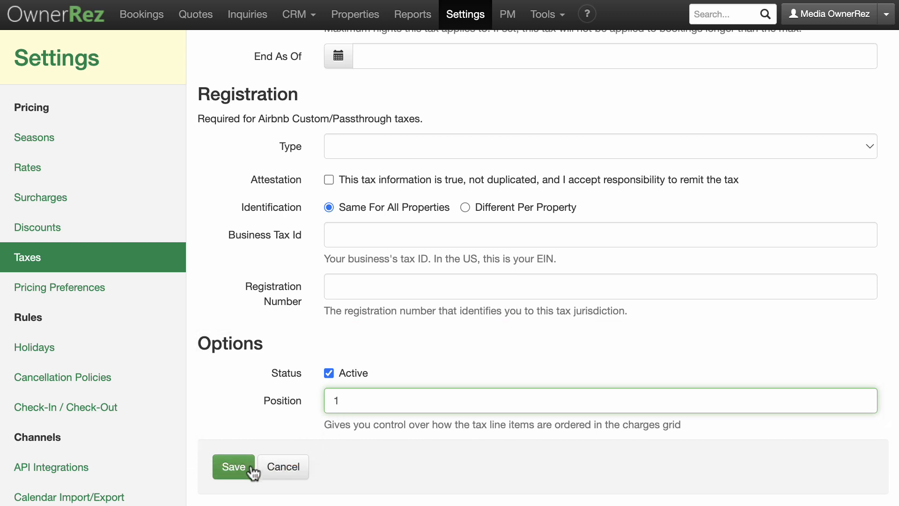
# Save the CA Sales Tax, listed at 5% changing to 6% in March.
pyautogui.click(234, 466)
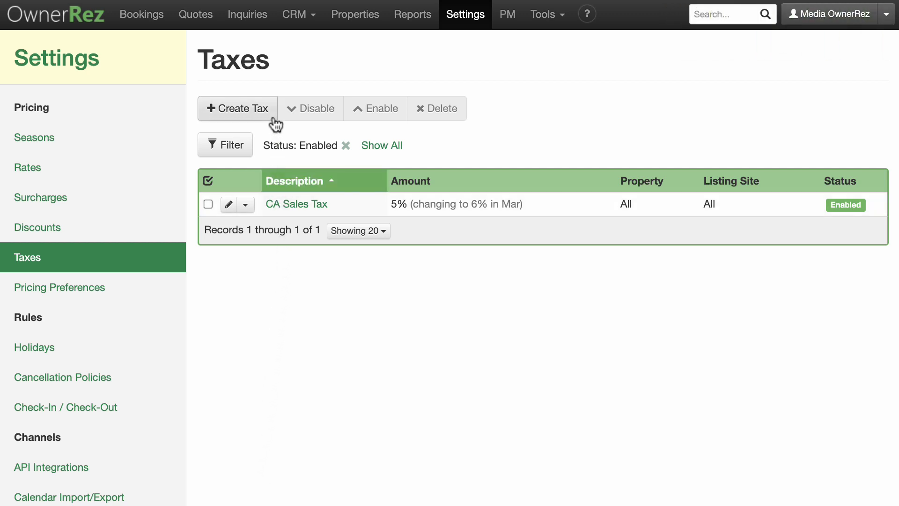
# Describe the tax as 'Hotel Tax' and set channel applicability to 'Everything but'.
pyautogui.click(237, 108)
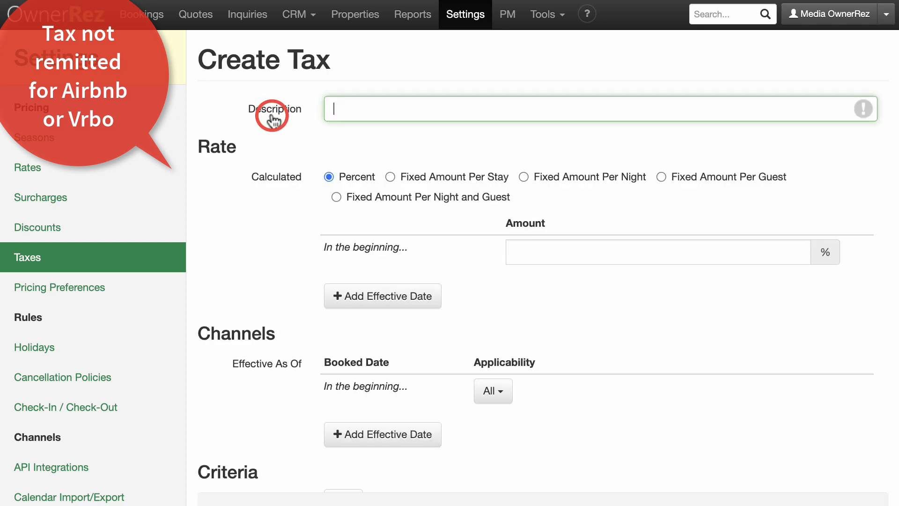
pyautogui.write('Hotel Tax')
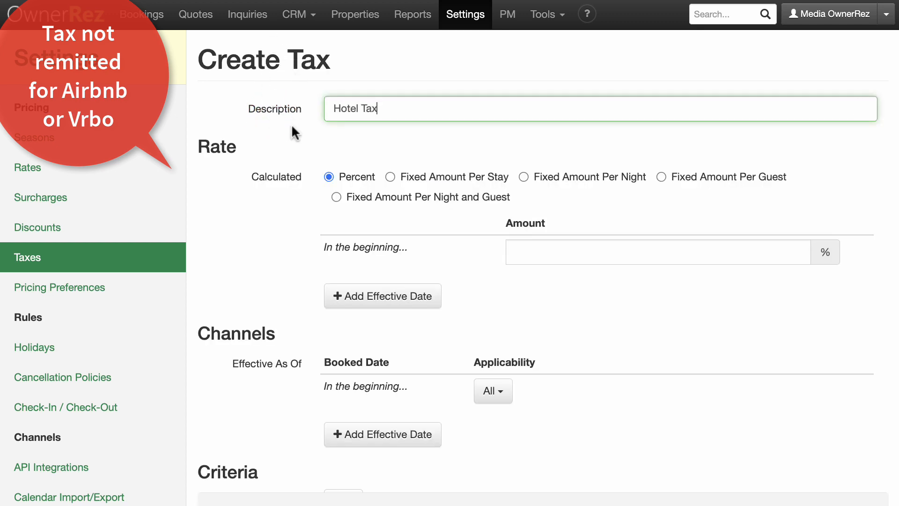
pyautogui.scroll(-3)
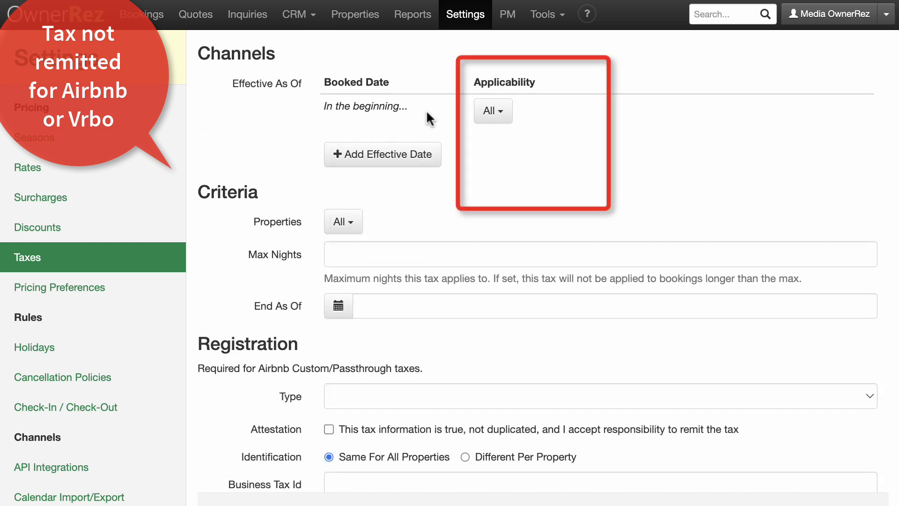
pyautogui.click(492, 110)
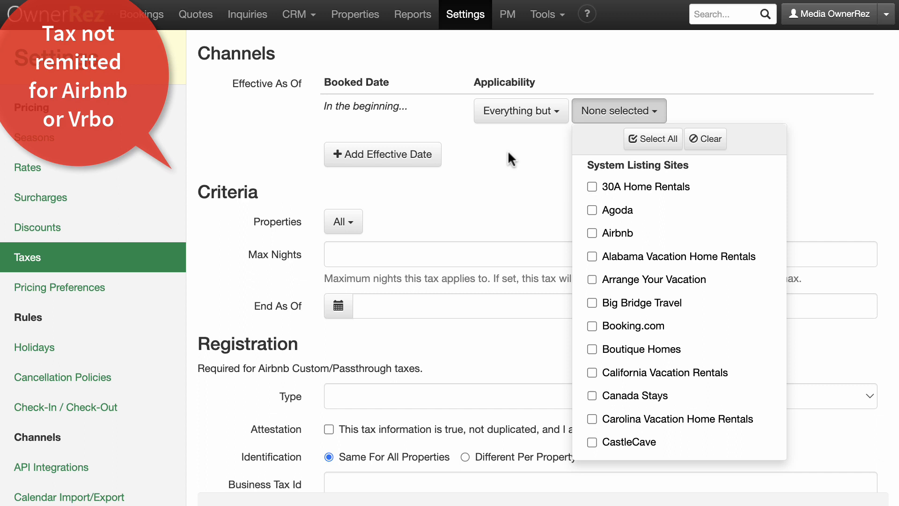
pyautogui.moveTo(622, 419)
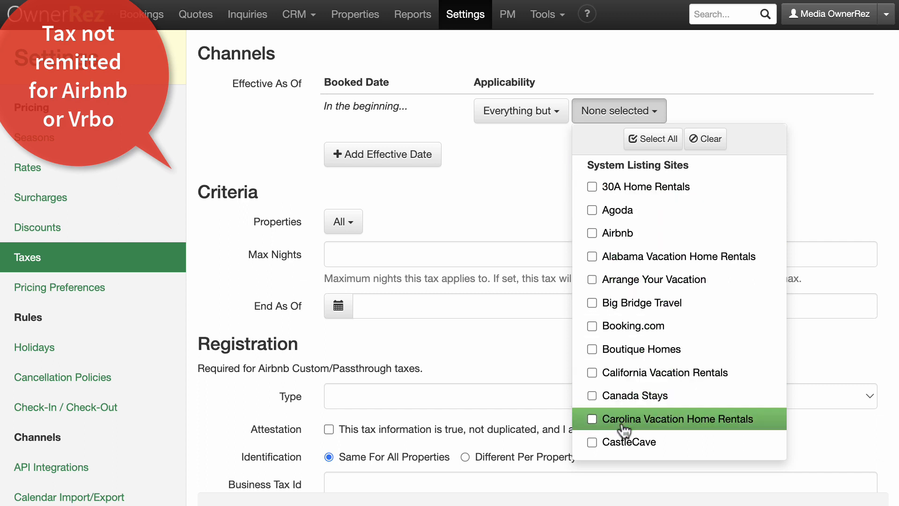
pyautogui.click(542, 138)
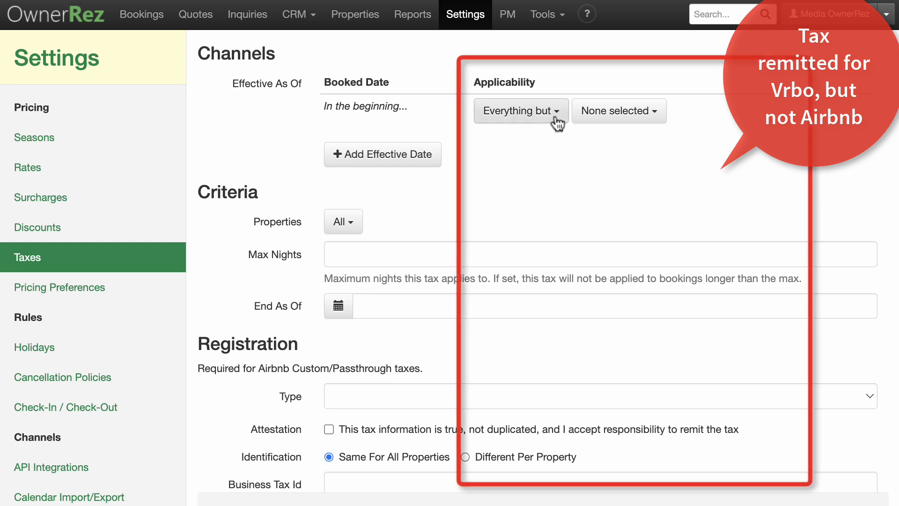
# Exclude Airbnb from the Hotel Tax channels and add a second effective-date rule.
pyautogui.click(519, 110)
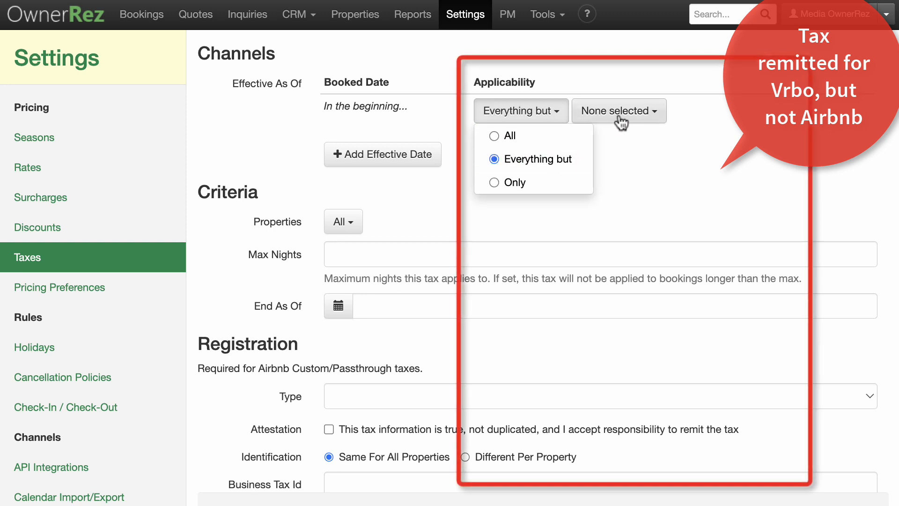
pyautogui.click(615, 233)
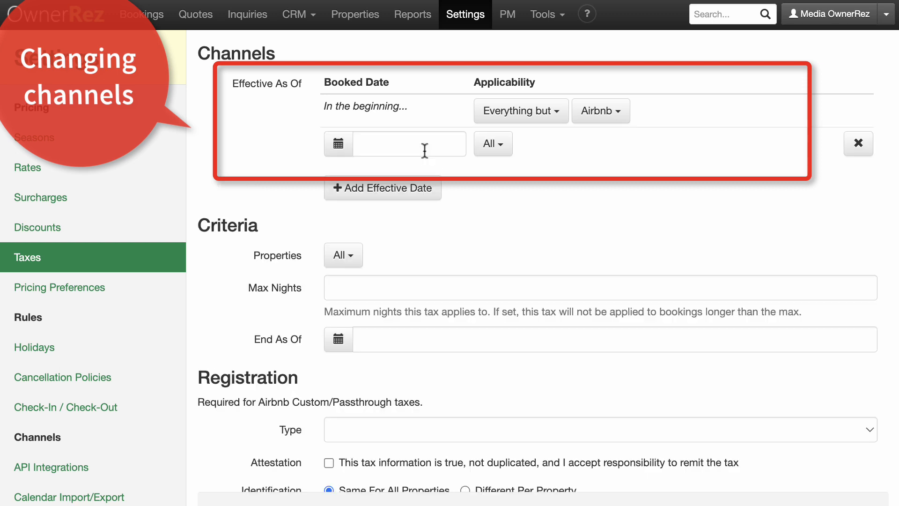
# Start the second channel rule on 02/01/2023, applying to All channels.
pyautogui.click(408, 143)
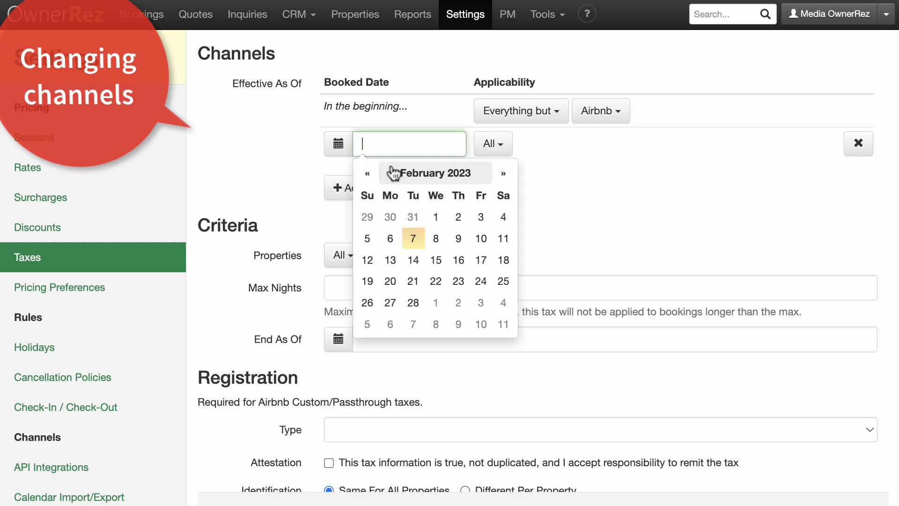
pyautogui.click(436, 216)
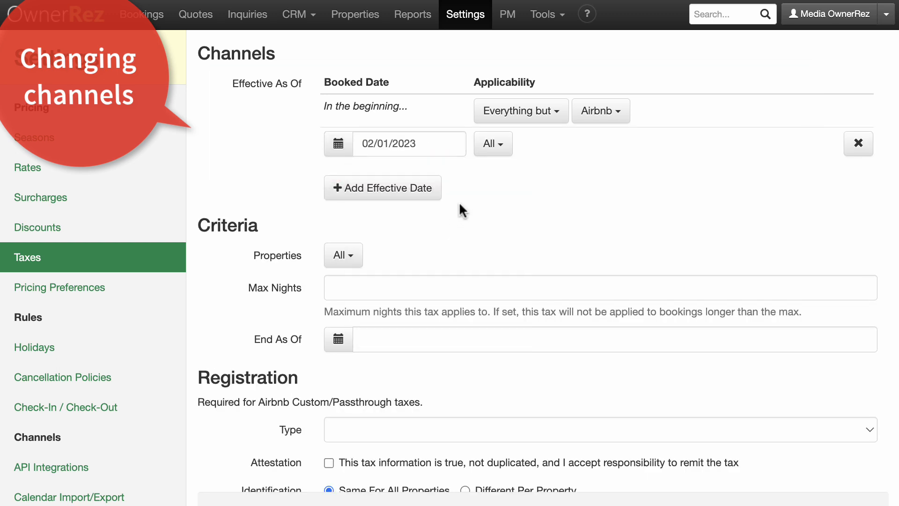
pyautogui.click(492, 143)
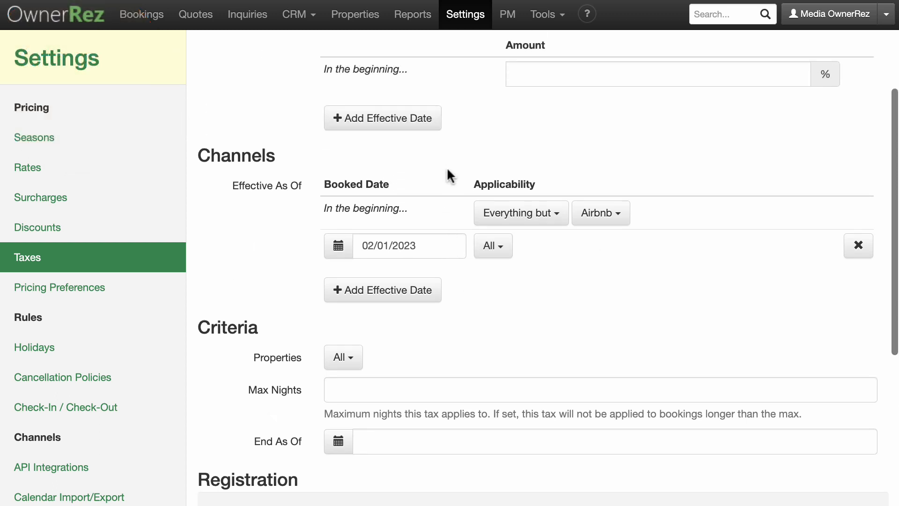
# Add a 3% rate effective 03/01/2023 over the 2% base and save Hotel Tax.
pyautogui.scroll(3)
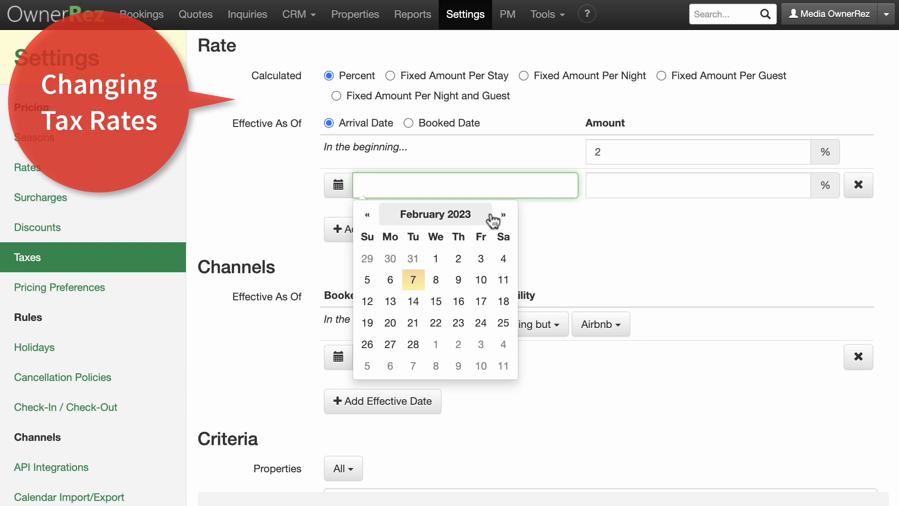
pyautogui.click(503, 214)
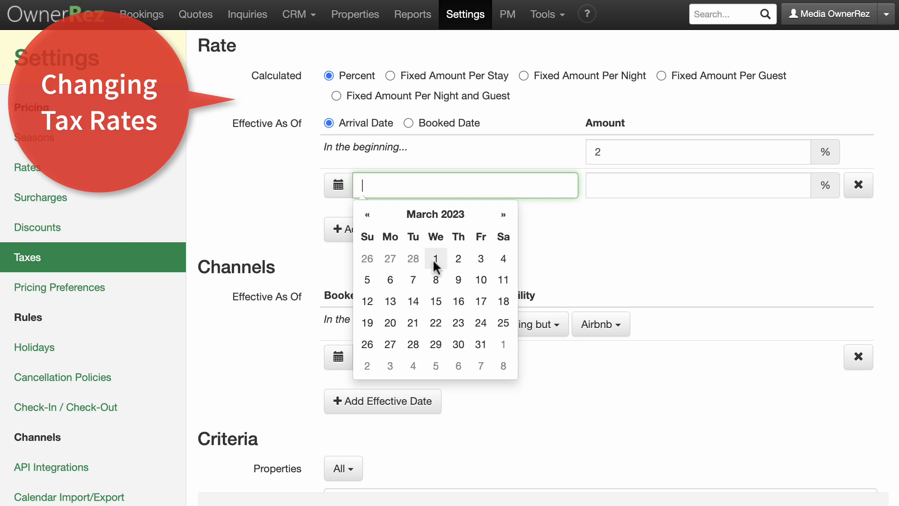
pyautogui.click(435, 259)
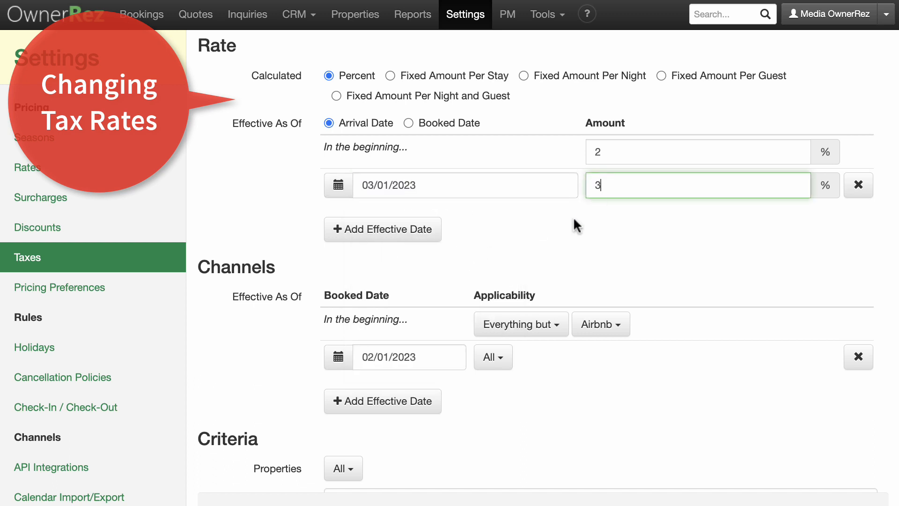
pyautogui.scroll(-3)
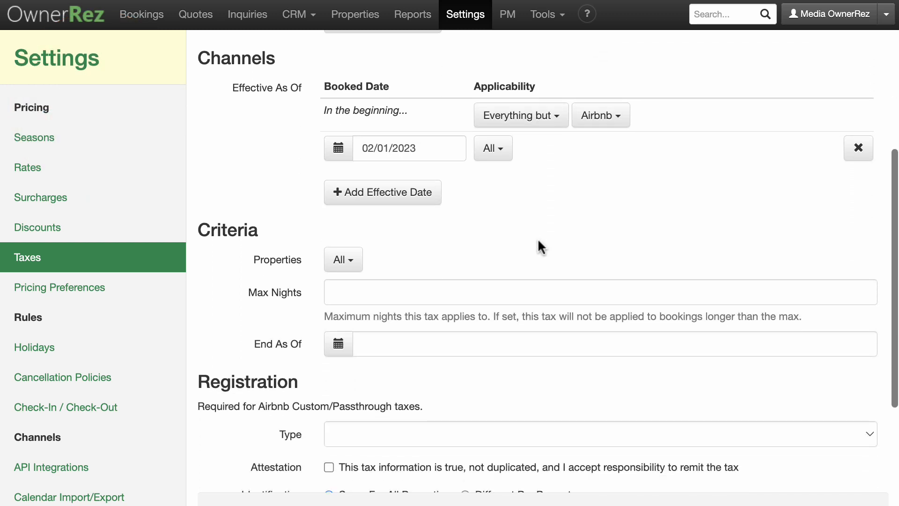
pyautogui.scroll(-3)
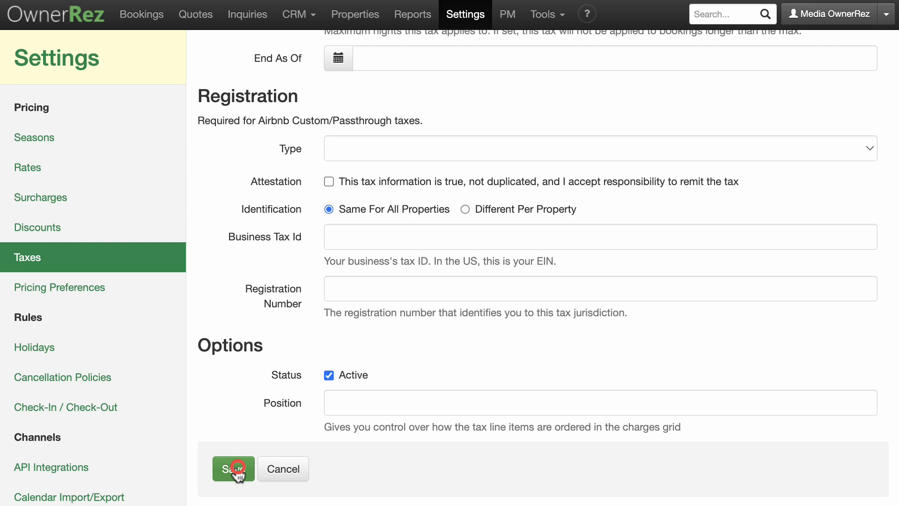
pyautogui.click(234, 468)
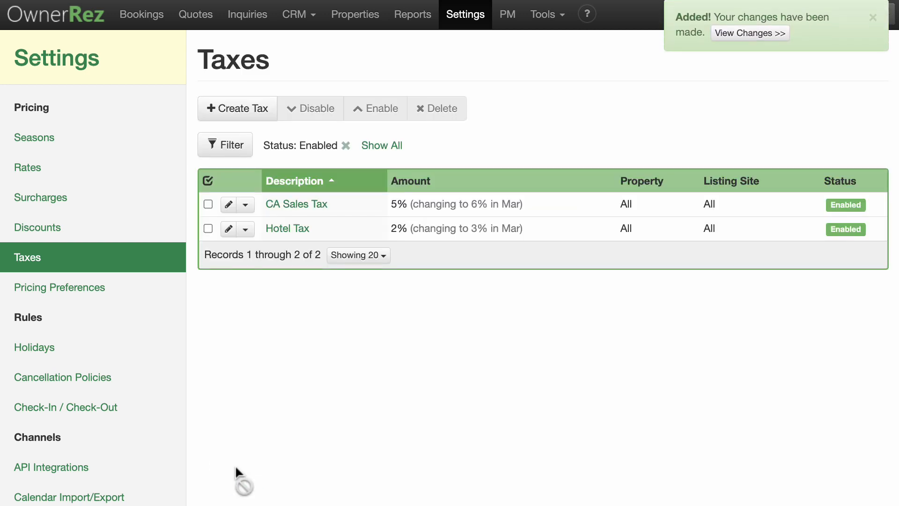